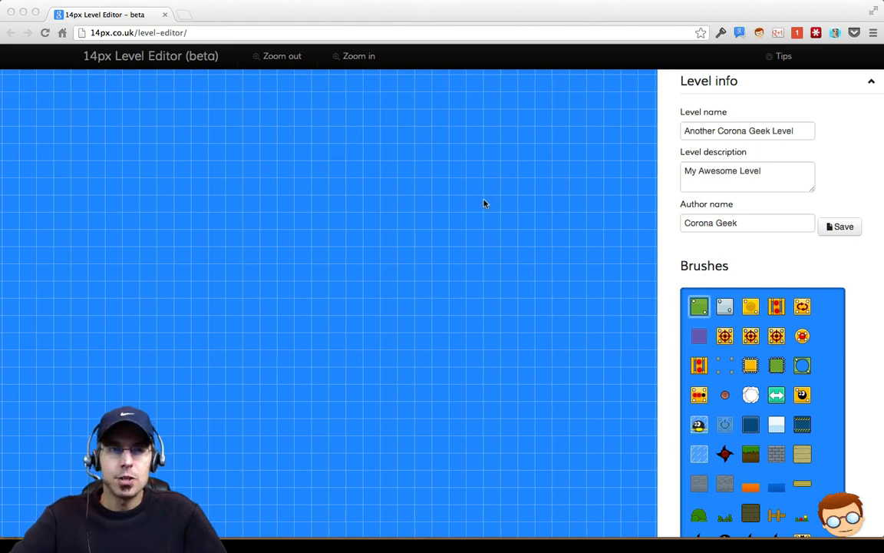
pyautogui.moveTo(457, 136)
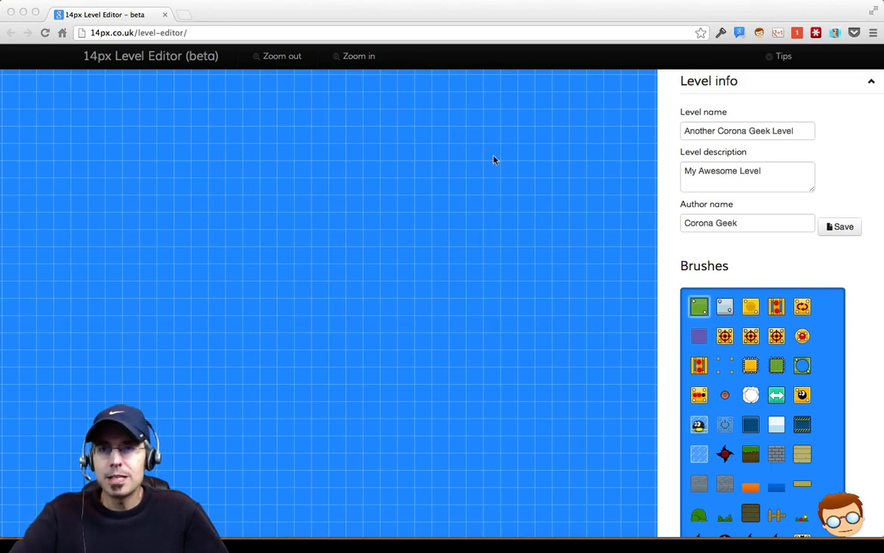
# Review the level name and description fields in the Level info panel
pyautogui.doubleClick(698, 131)
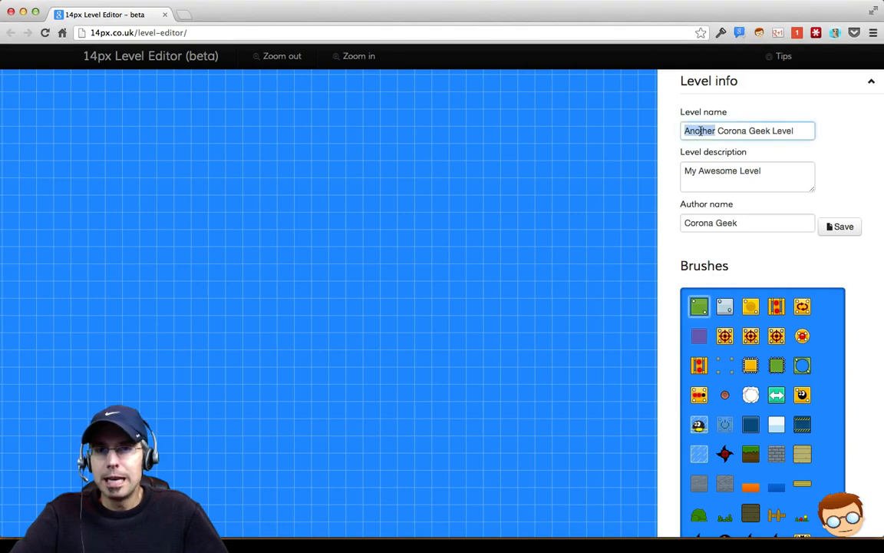
pyautogui.click(746, 177)
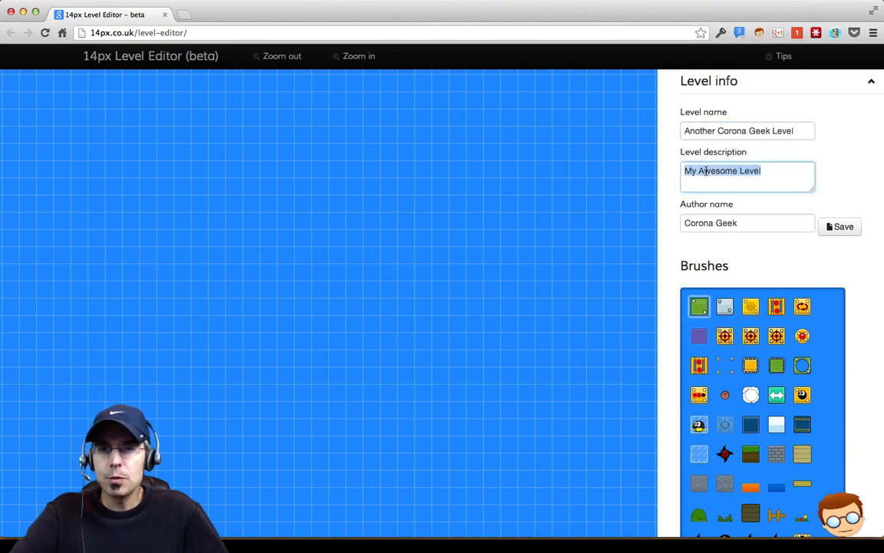
pyautogui.click(748, 223)
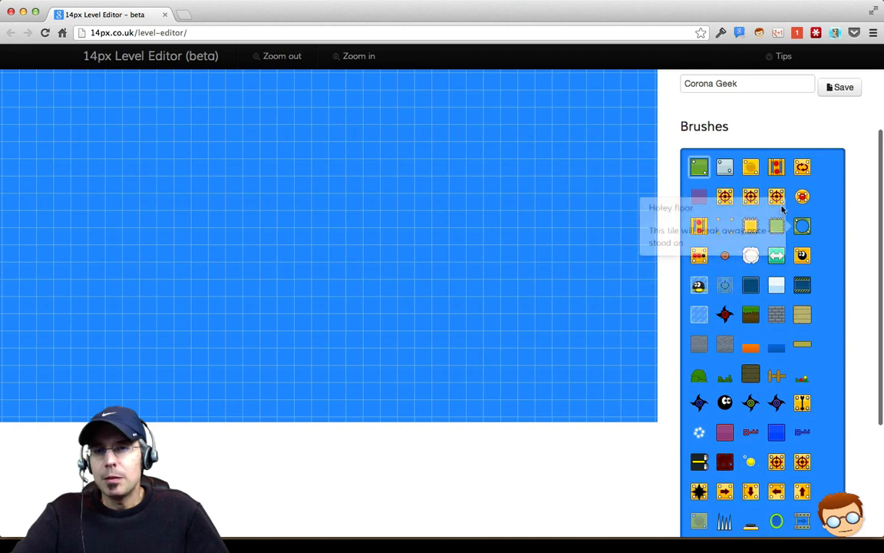
pyautogui.moveTo(801, 165)
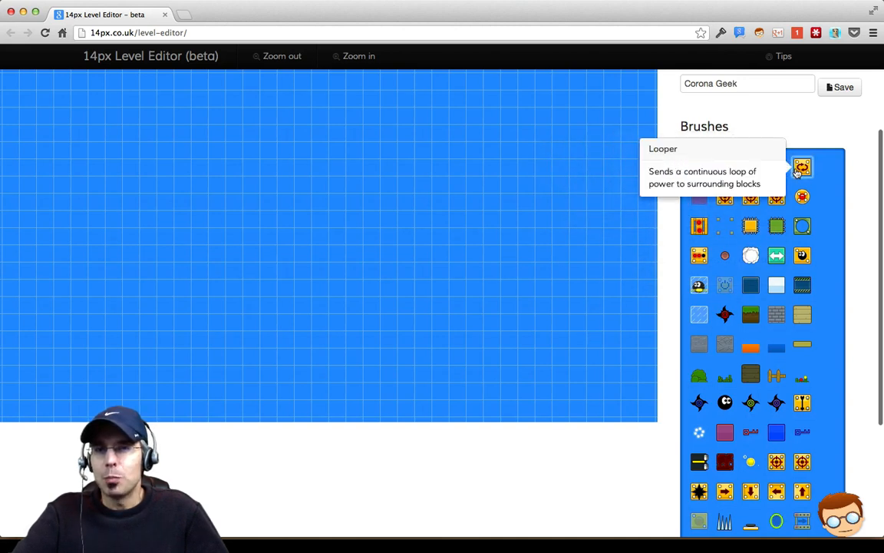
pyautogui.scroll(-3)
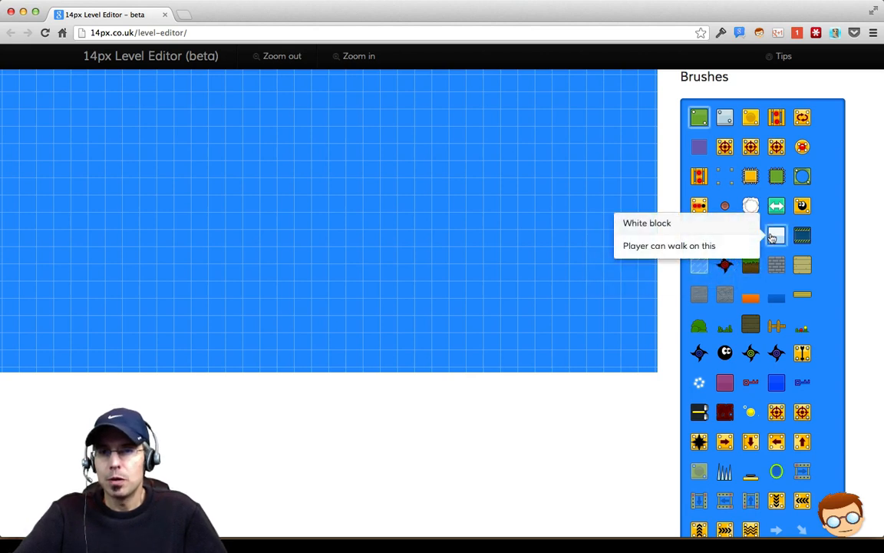
pyautogui.moveTo(802, 264)
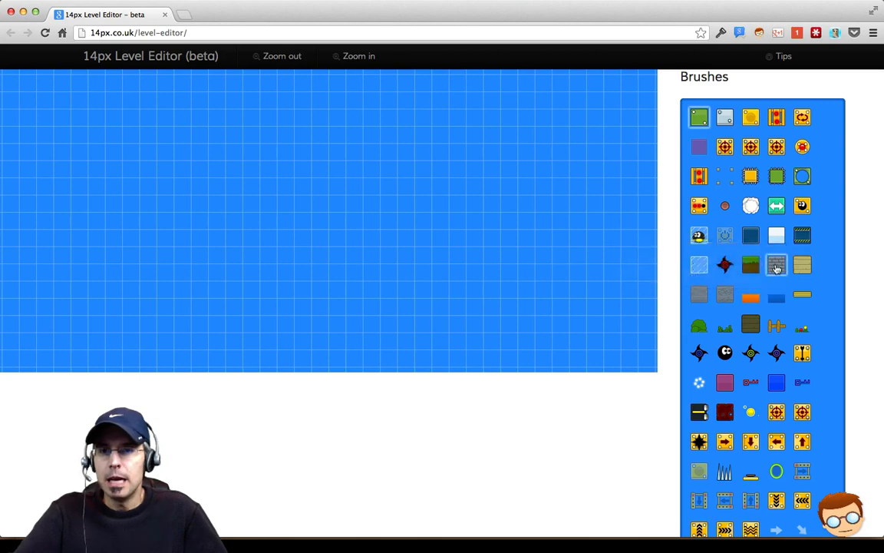
pyautogui.moveTo(751, 264)
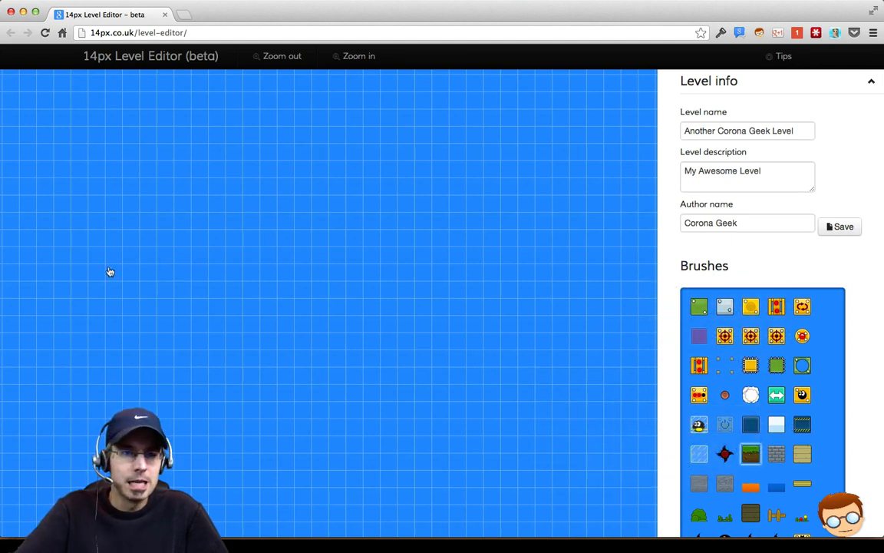
# Paint a row of seven grass-topped ground blocks on the left of the grid
pyautogui.click(113, 255)
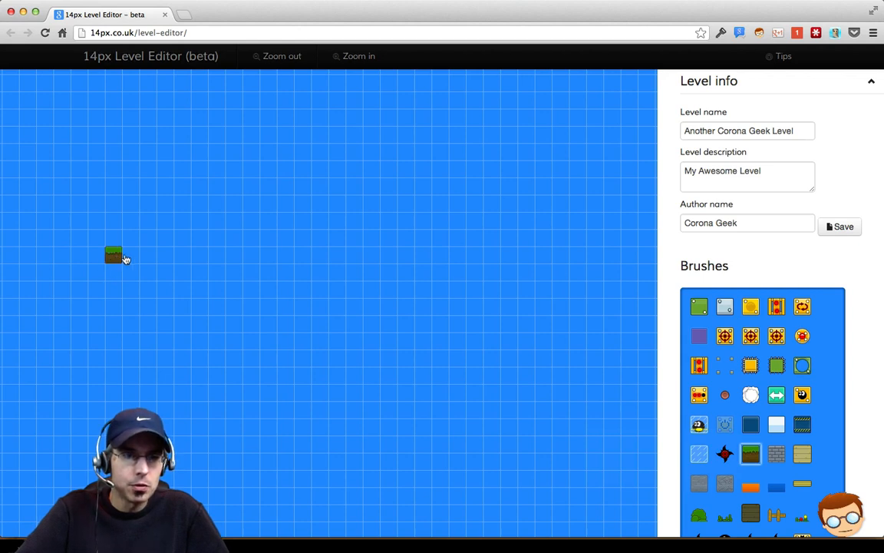
pyautogui.moveTo(115, 255); pyautogui.dragTo(172, 255)
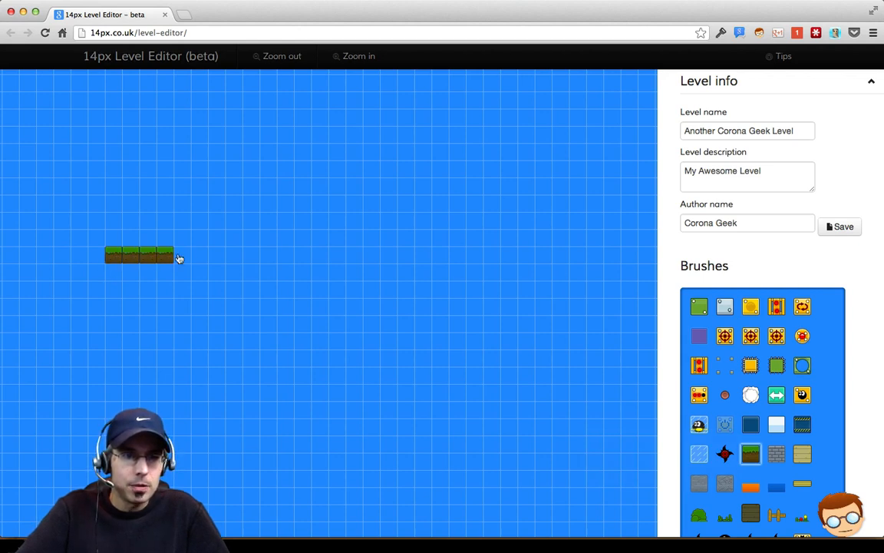
pyautogui.click(203, 254)
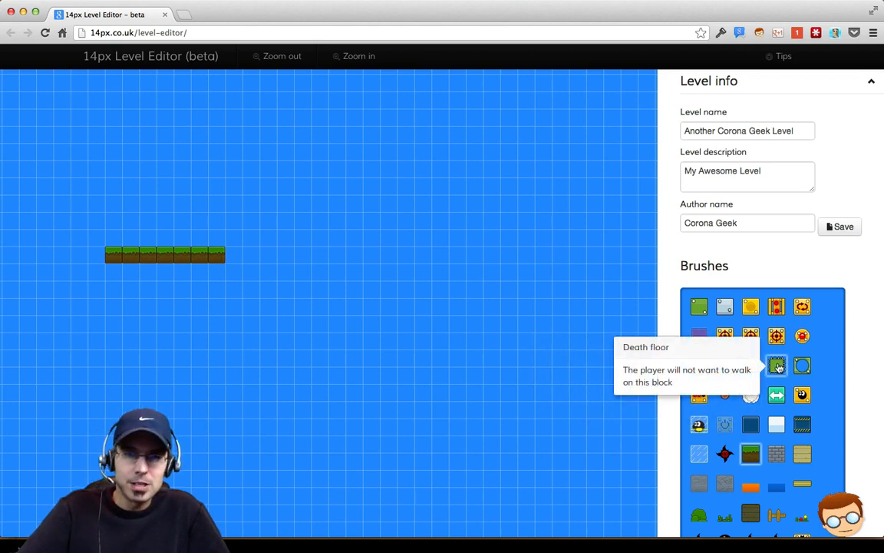
pyautogui.moveTo(380, 273)
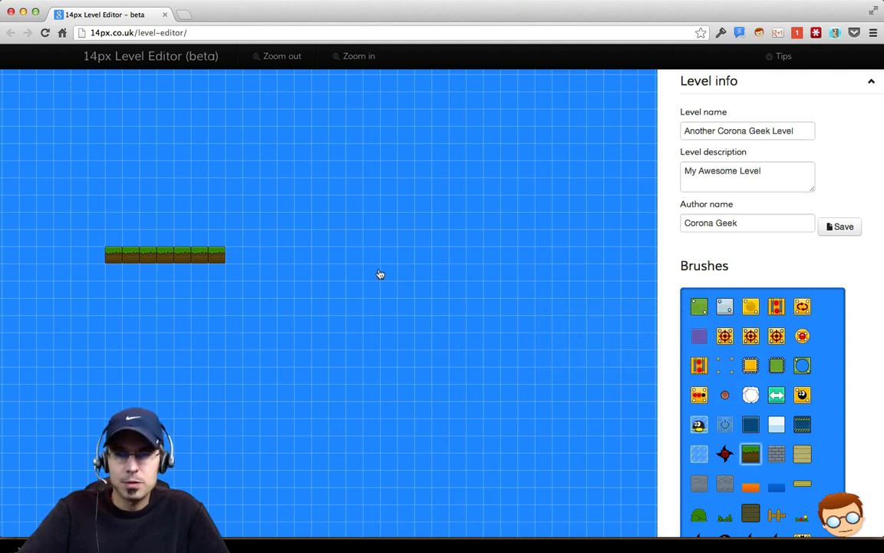
pyautogui.moveTo(776, 366)
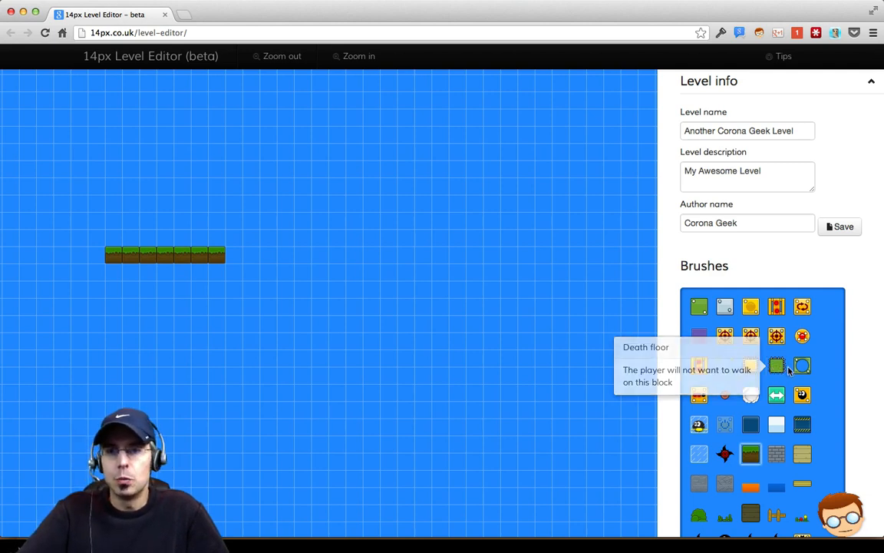
# Add four death-floor blocks after the grass and extend the ground row rightward
pyautogui.scroll(-3)
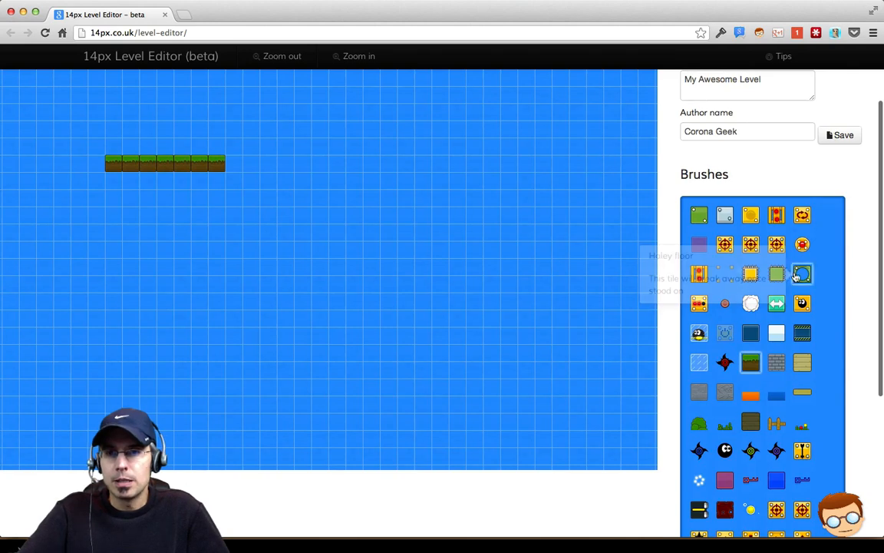
pyautogui.scroll(-3)
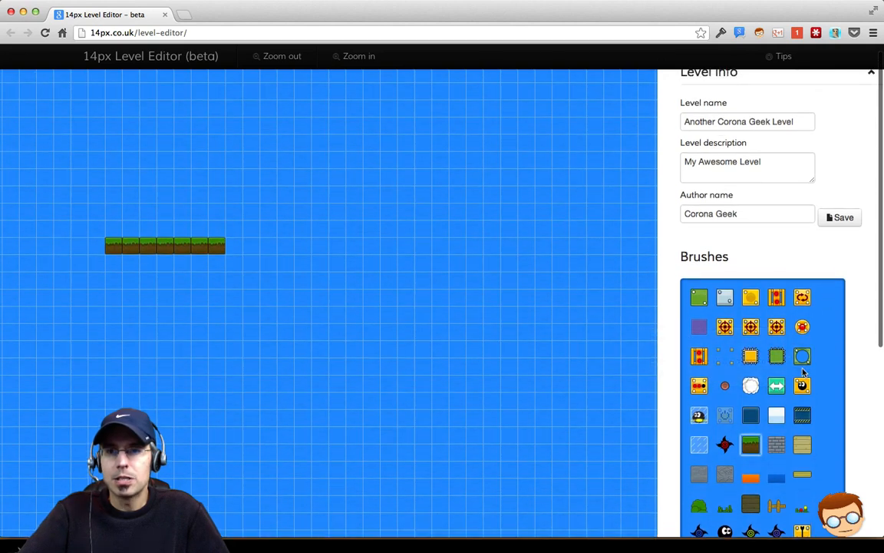
pyautogui.click(777, 357)
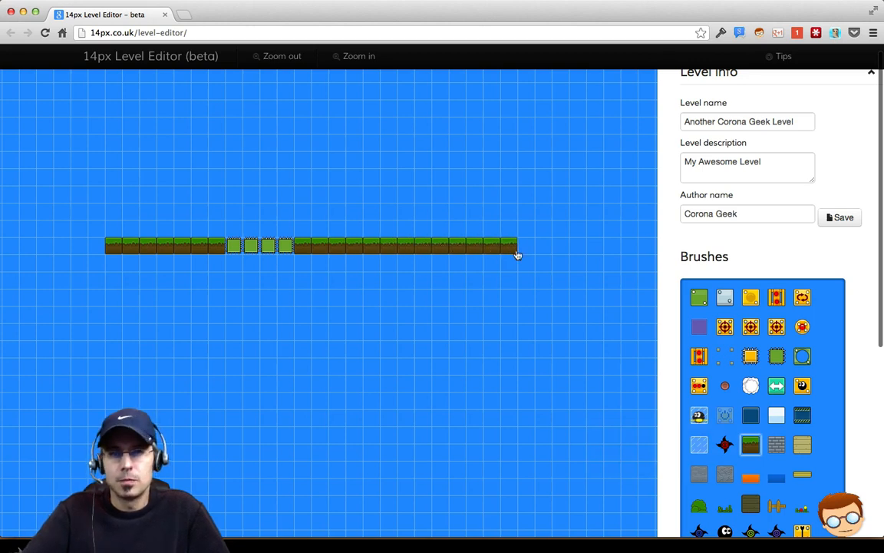
# Place two orbs on the ground and name the level 'Another Corona Geek Level', description 'My Awesome Level'
pyautogui.scroll(-3)
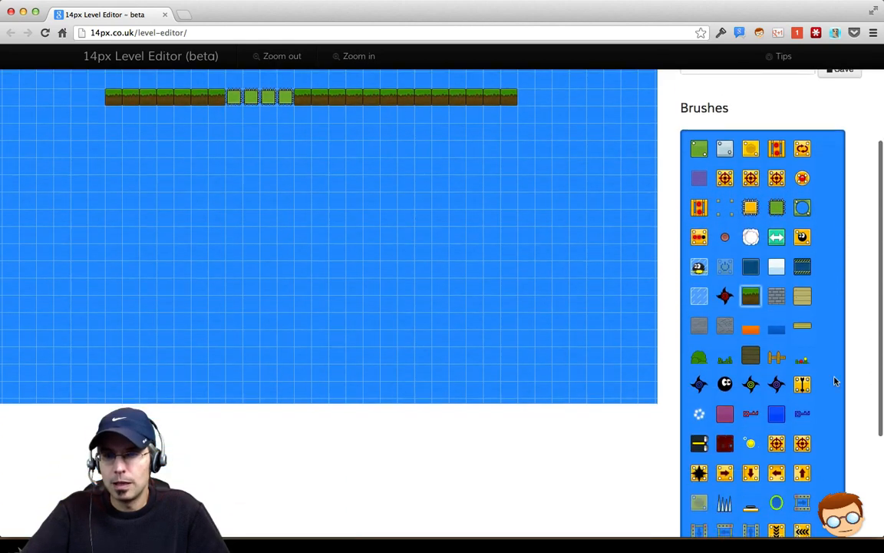
pyautogui.moveTo(725, 370)
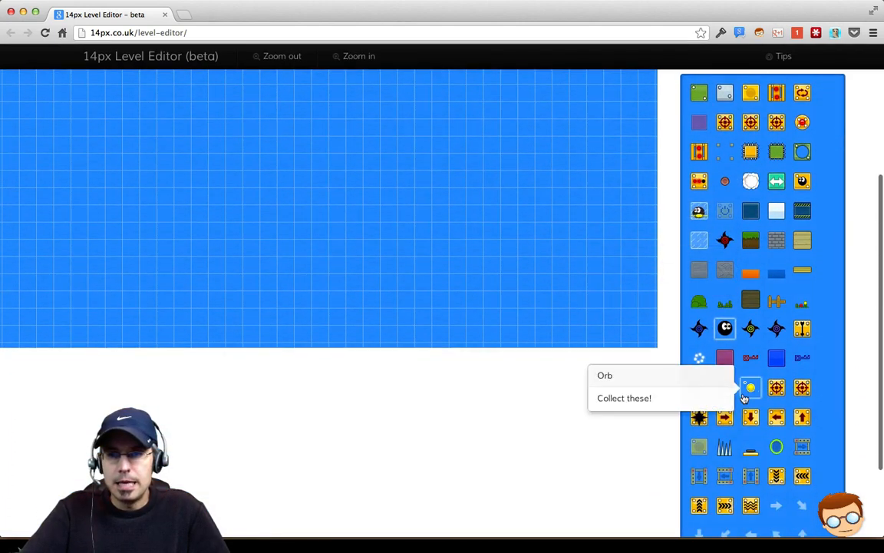
pyautogui.moveTo(699, 358)
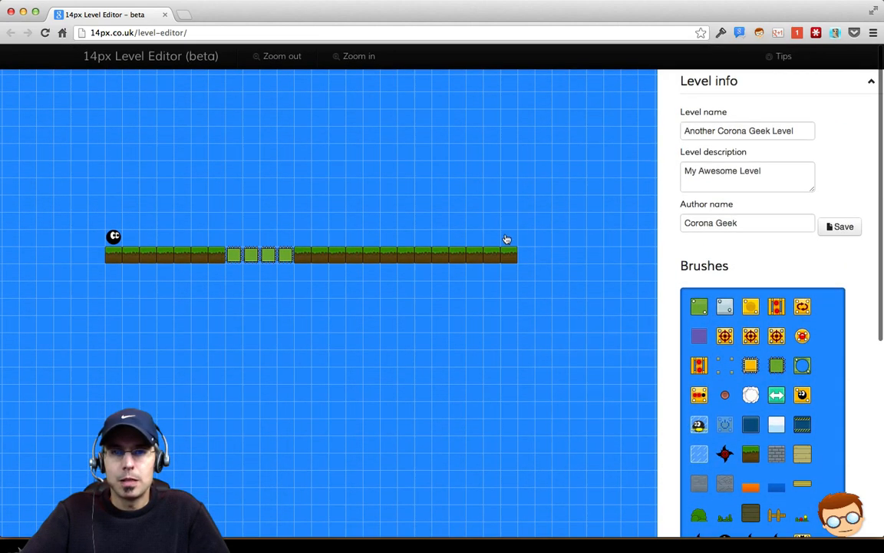
pyautogui.scroll(-3)
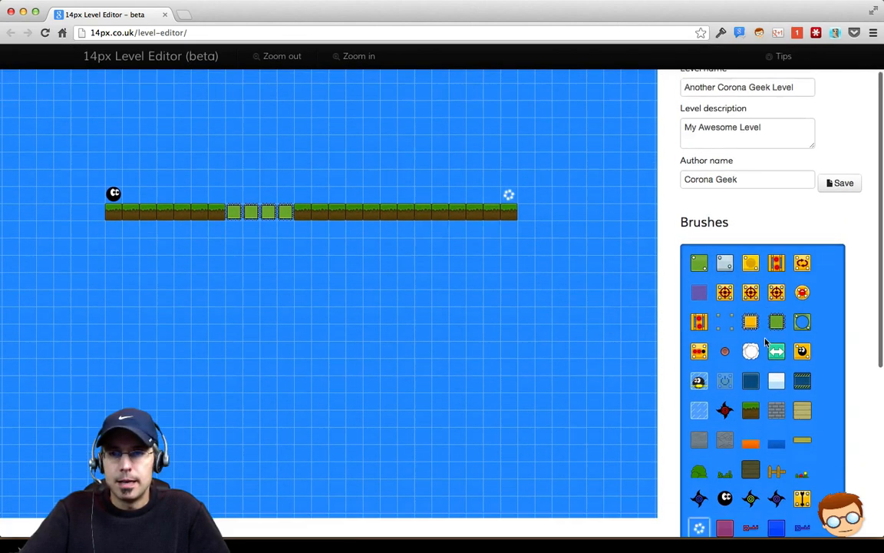
pyautogui.scroll(-3)
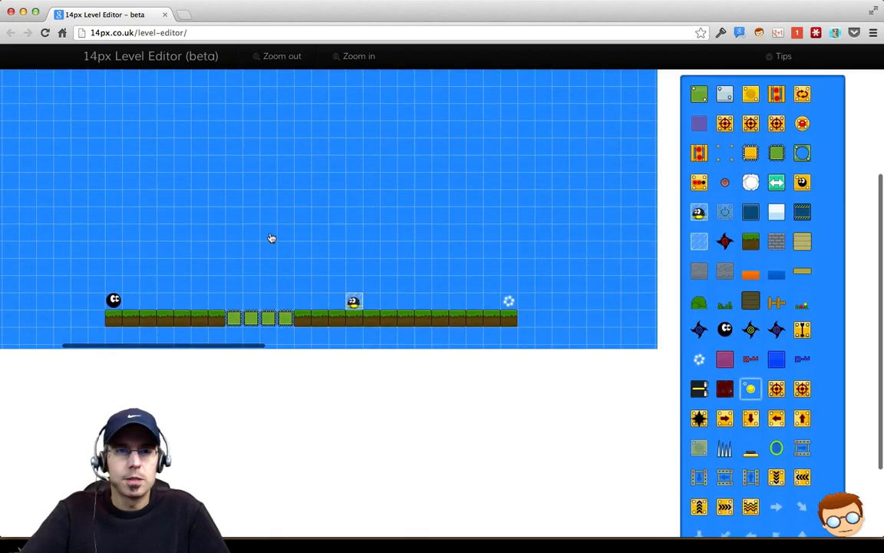
pyautogui.scroll(-3)
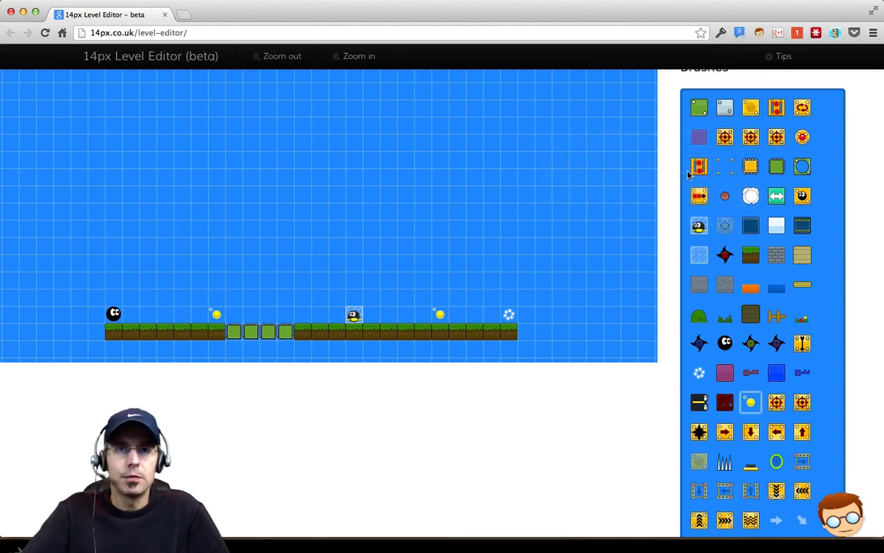
pyautogui.moveTo(317, 287)
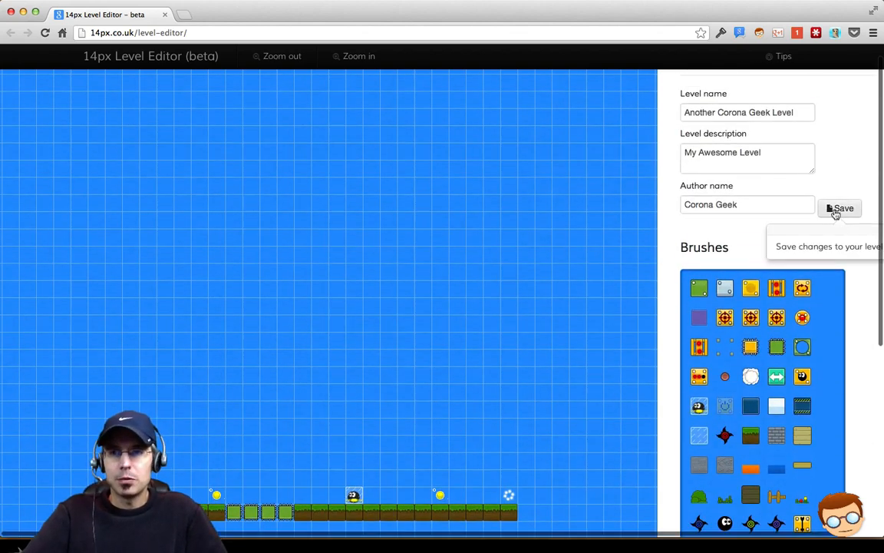
# Save the level, receiving level number 7325592
pyautogui.click(840, 209)
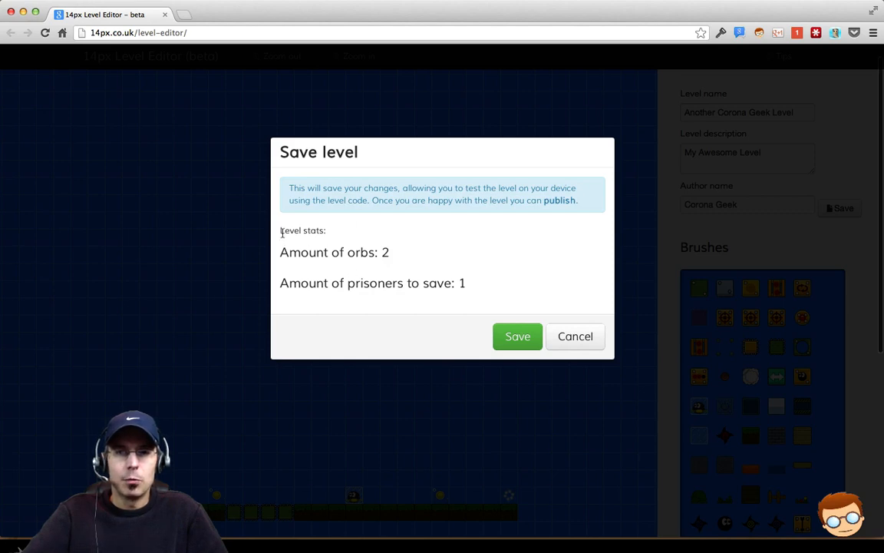
pyautogui.doubleClick(303, 231)
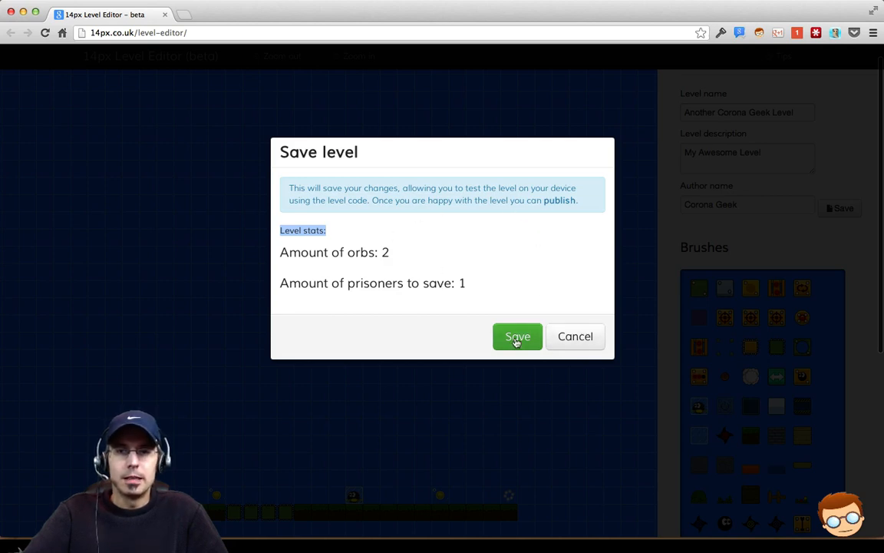
pyautogui.click(517, 336)
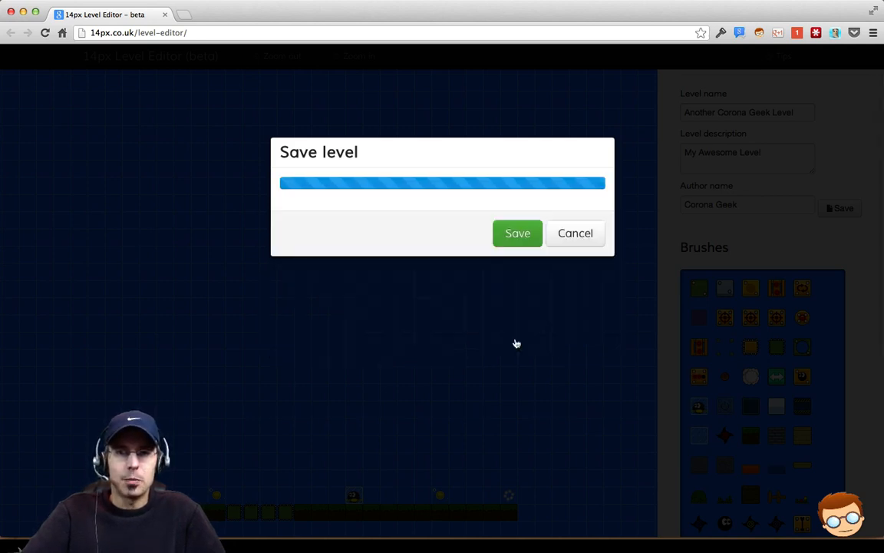
pyautogui.click(517, 233)
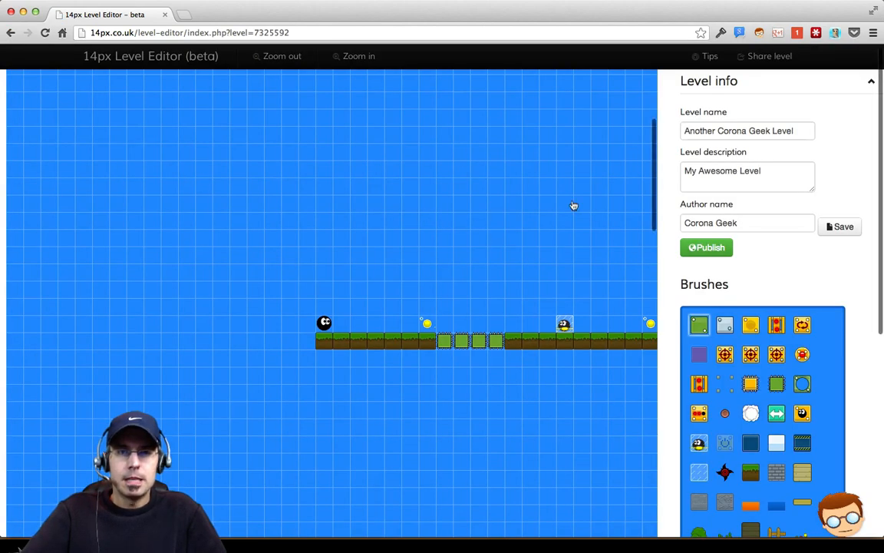
# Bring up the Share level options for the saved level
pyautogui.click(769, 55)
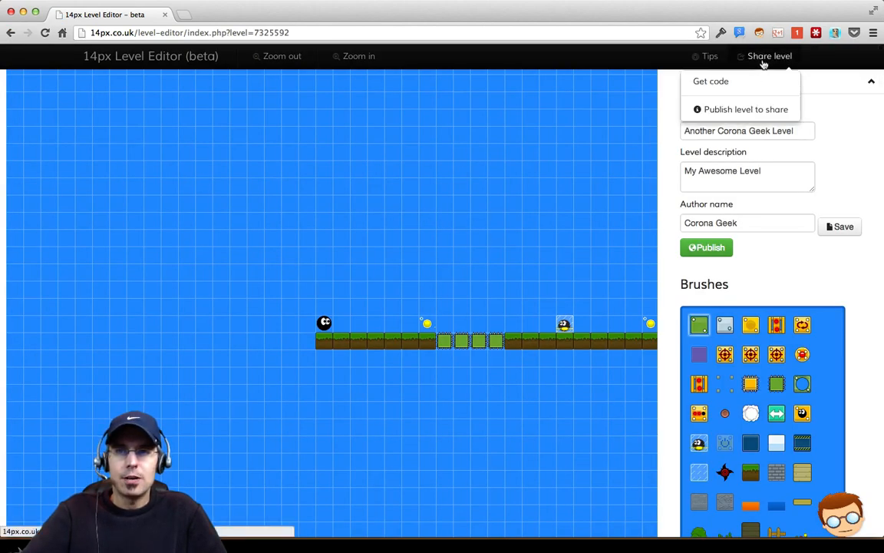
pyautogui.click(709, 80)
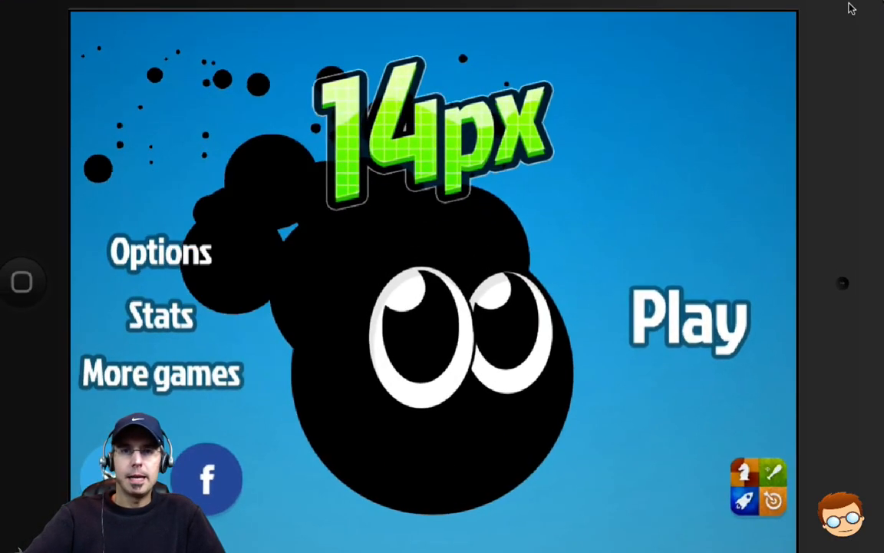
# Load online level 7325592 by code; the game reports it unpublished and offers a test
pyautogui.click(684, 316)
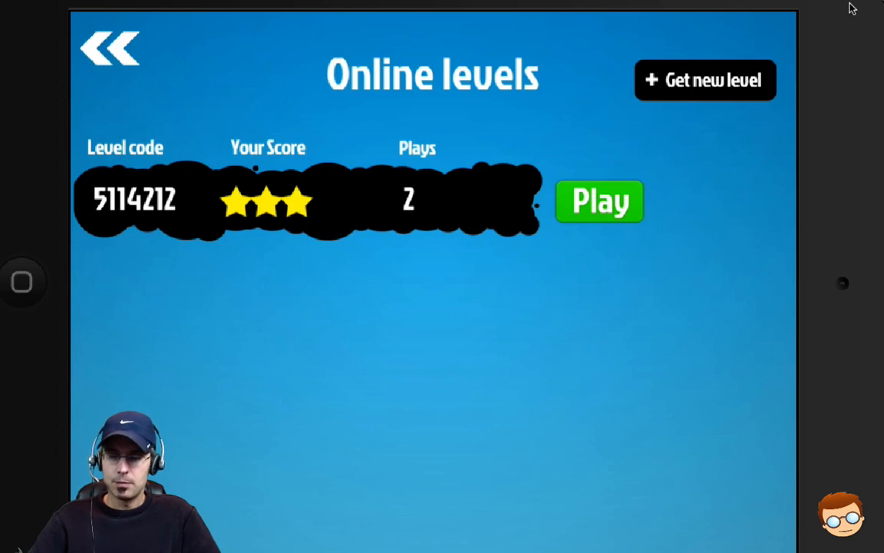
pyautogui.click(703, 80)
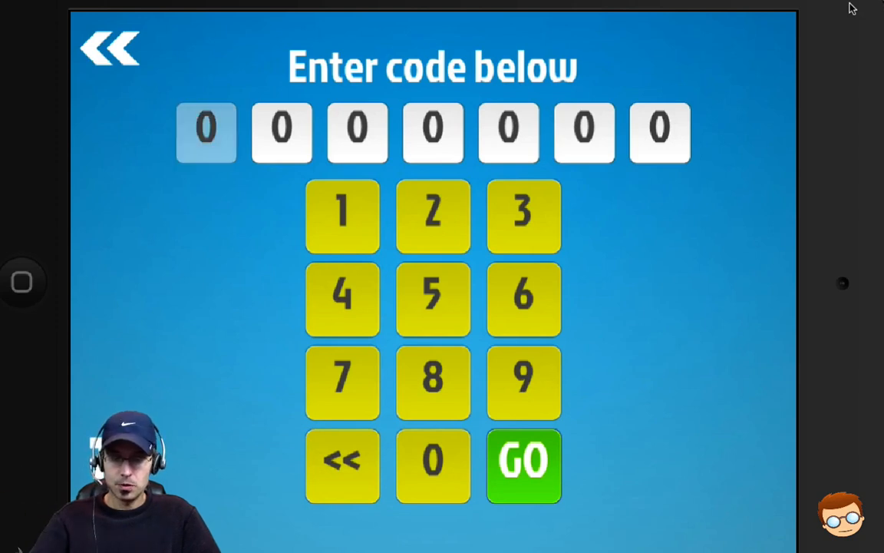
pyautogui.click(341, 380)
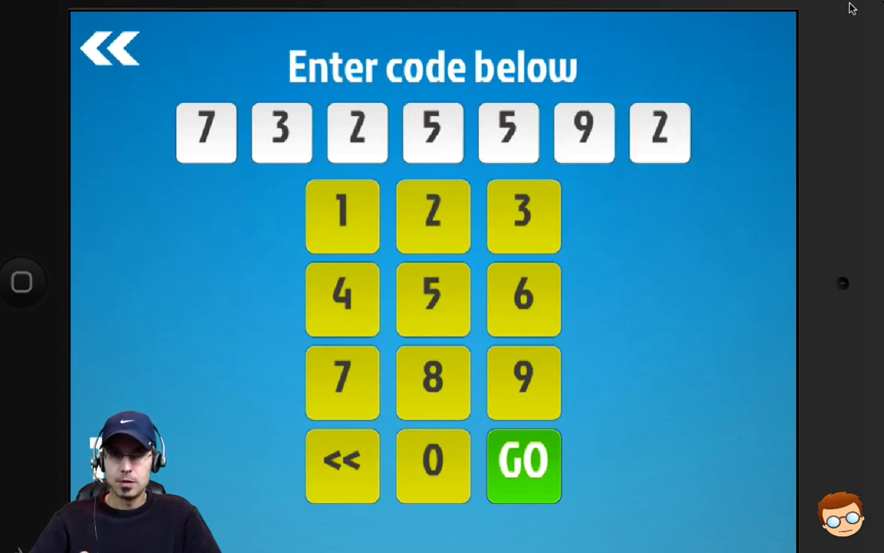
pyautogui.click(524, 463)
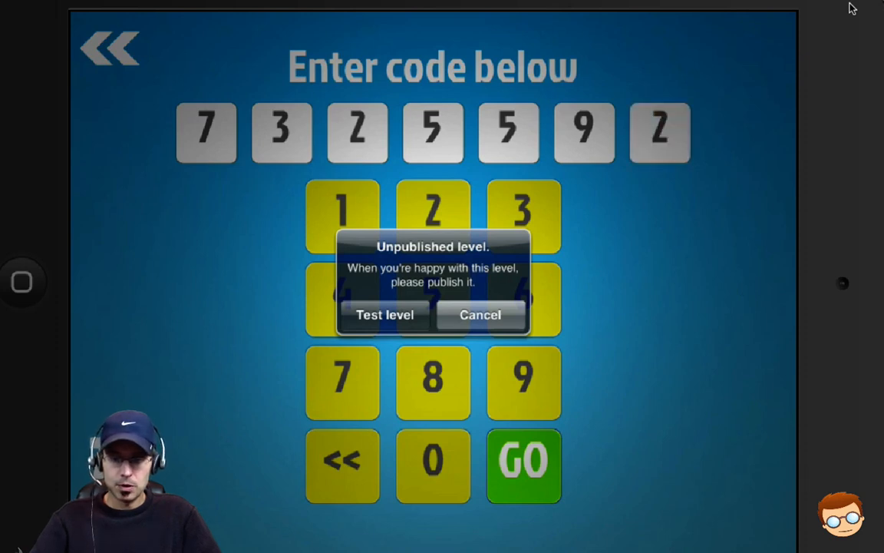
# Test-play the unpublished level and return to the Online levels list
pyautogui.click(384, 315)
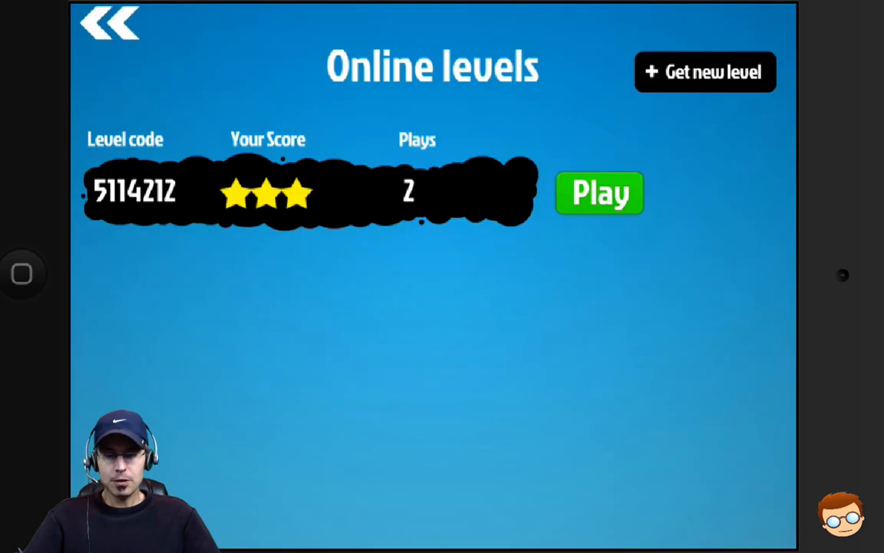
# Leave the game and get the level code 7325592 via Share level in the editor
pyautogui.click(598, 193)
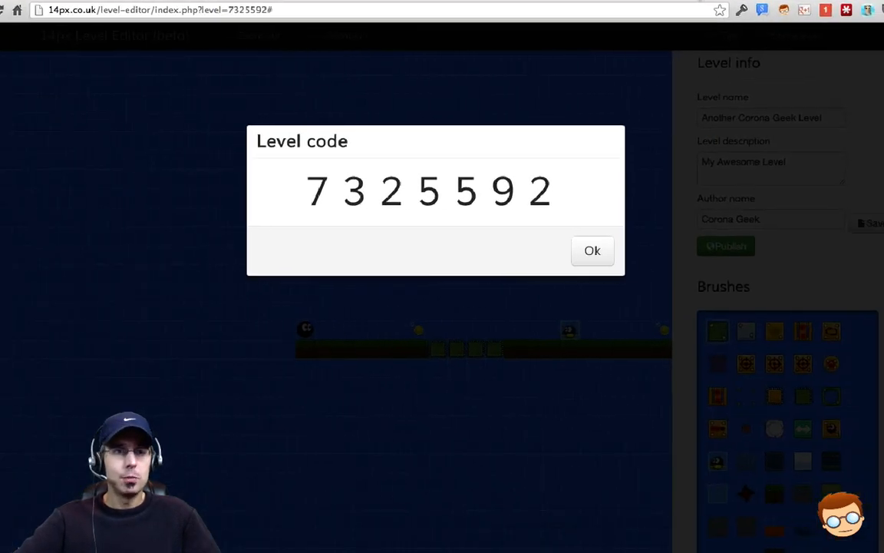
# Dismiss the Level code dialog to return to the saved level in the editor
pyautogui.click(592, 250)
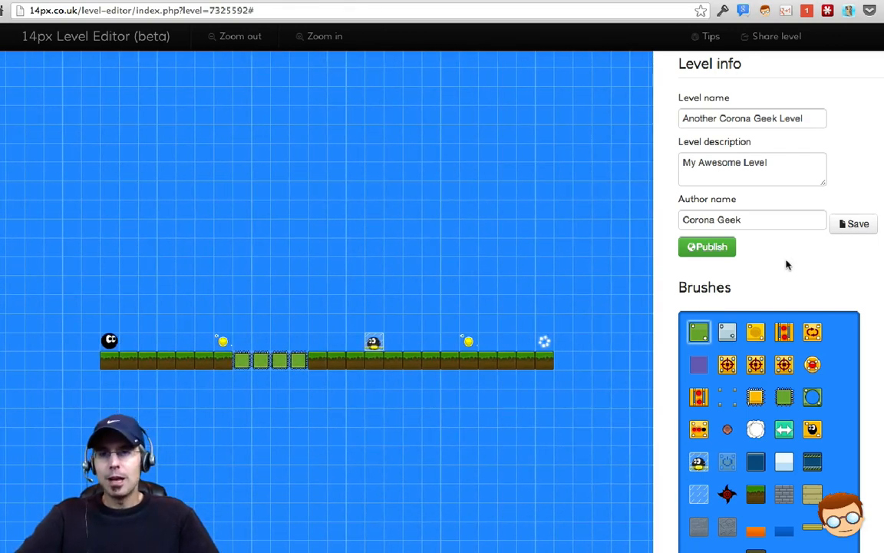
pyautogui.moveTo(853, 224)
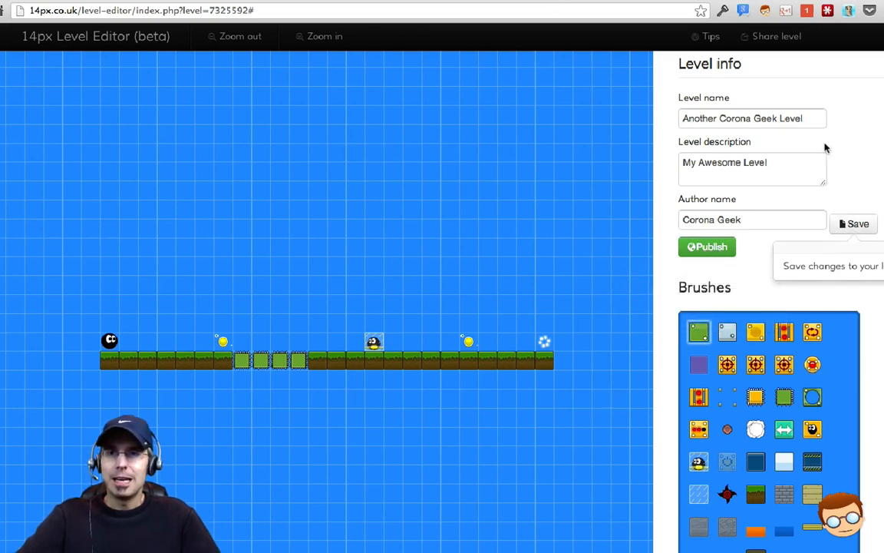
# Show the Share level options offering Get code and Publish level
pyautogui.click(777, 36)
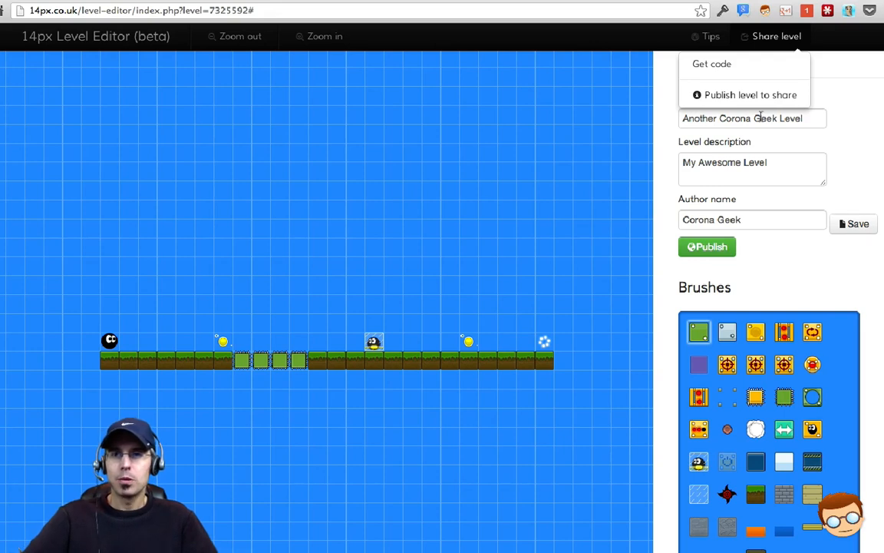
pyautogui.moveTo(749, 95)
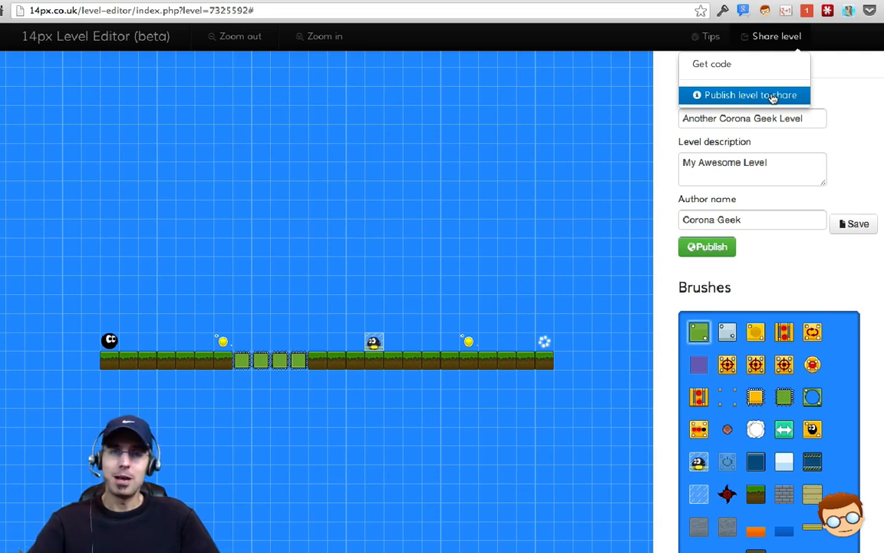
pyautogui.moveTo(770, 95)
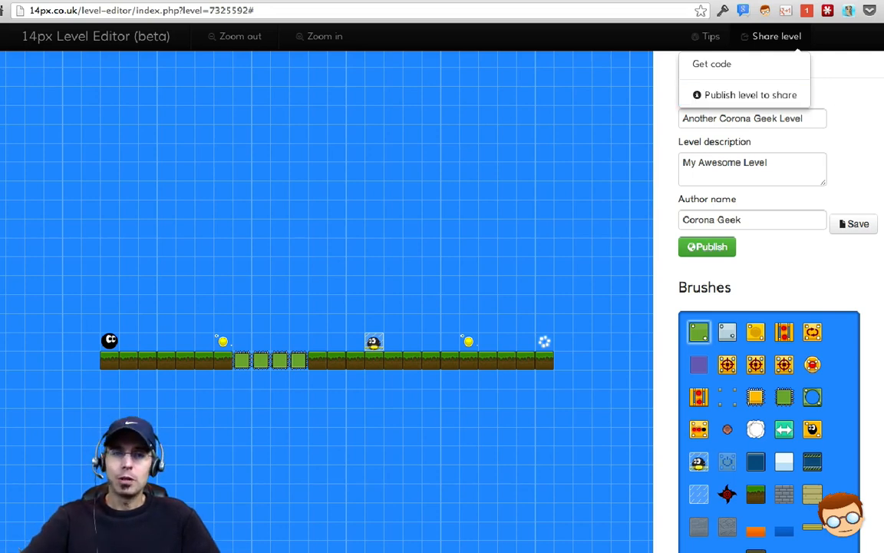